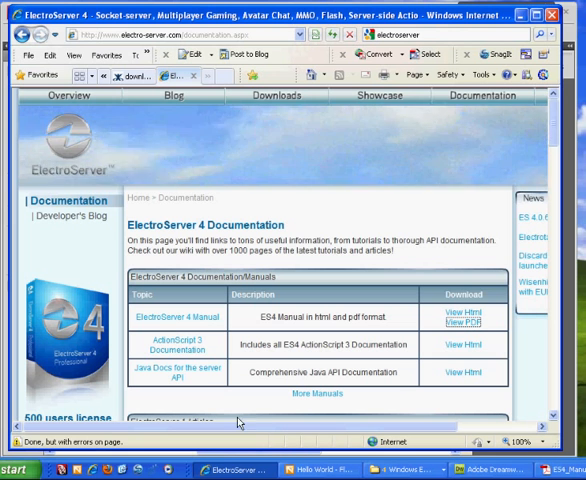
mouse_move(178, 318)
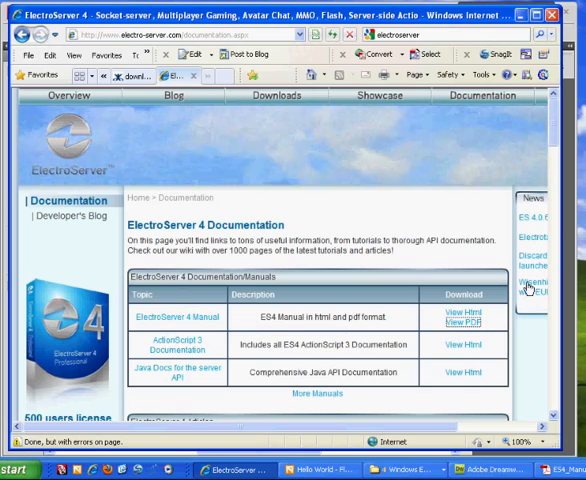
Open the Start menu's full All Programs list to reach ElectroServer 4.0.6
scroll("down", 3)
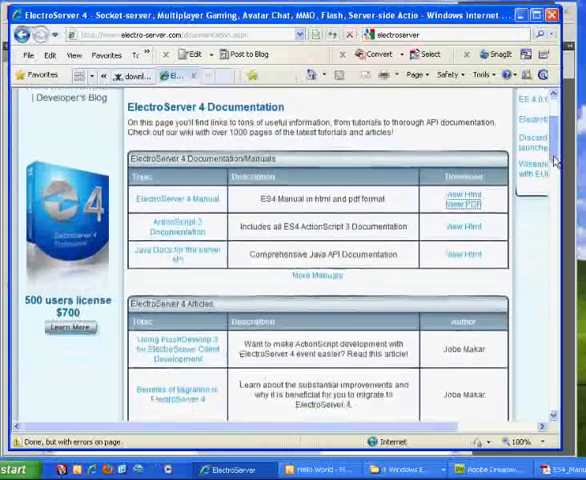
scroll("down", 3)
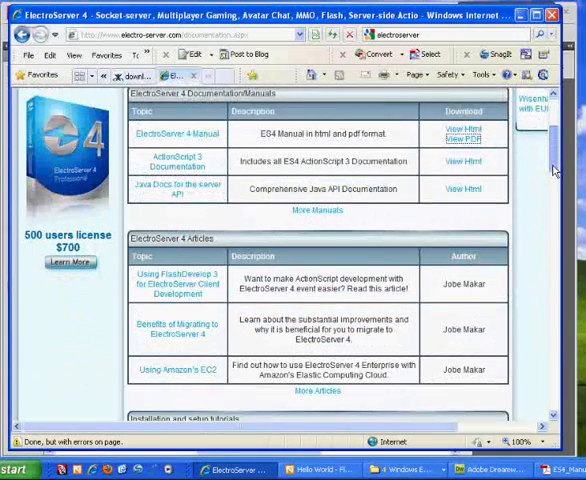
scroll("down", 3)
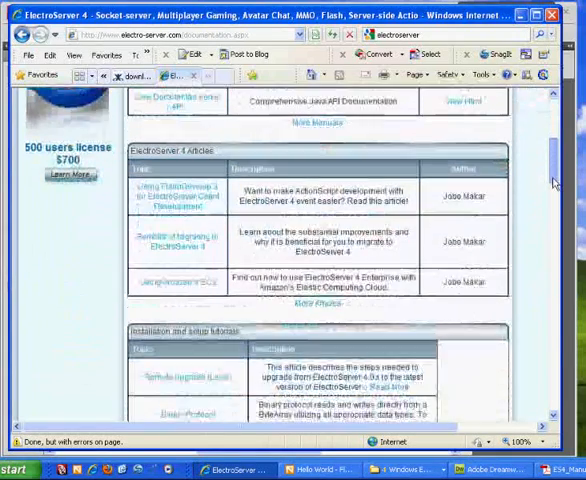
scroll("down", 3)
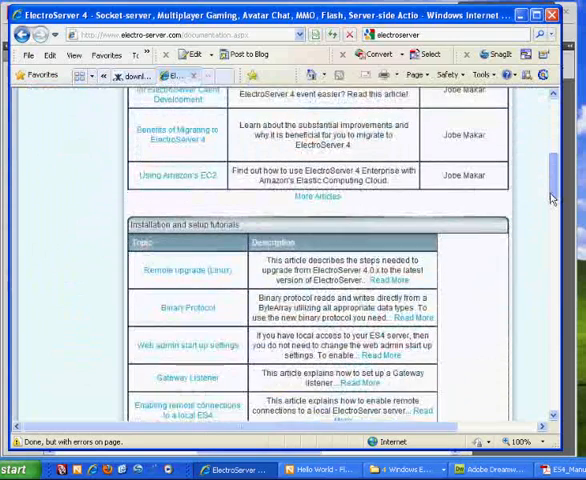
scroll("down", 3)
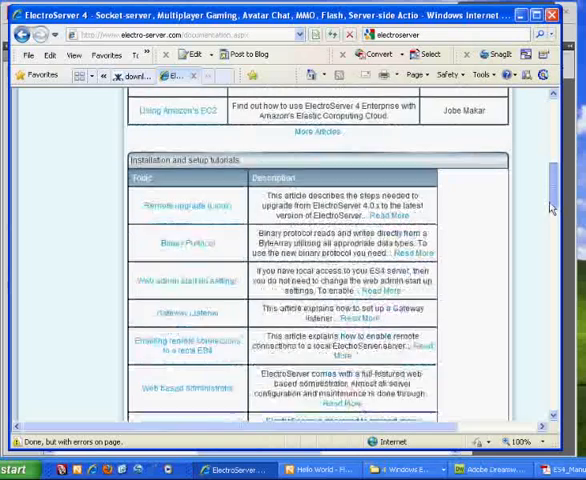
scroll("down", 3)
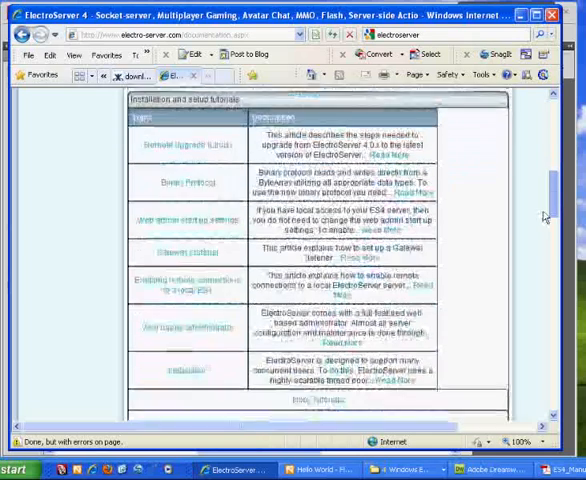
scroll("down", 3)
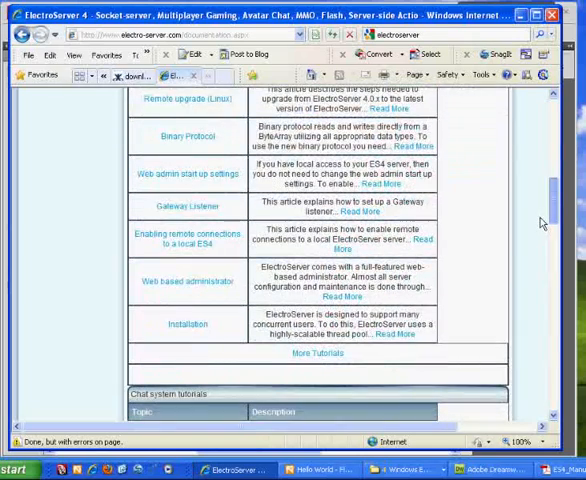
scroll("down", 3)
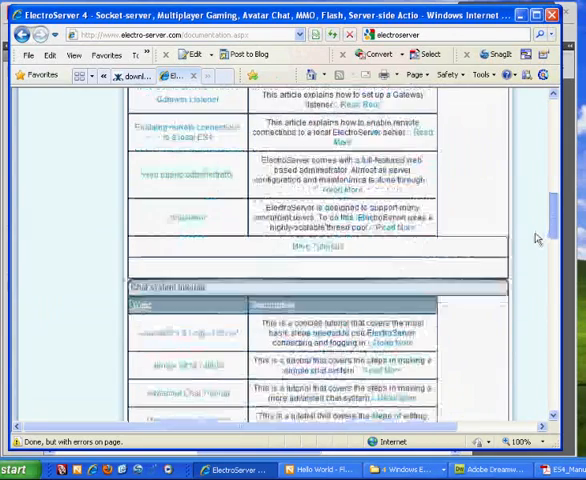
scroll("up", 3)
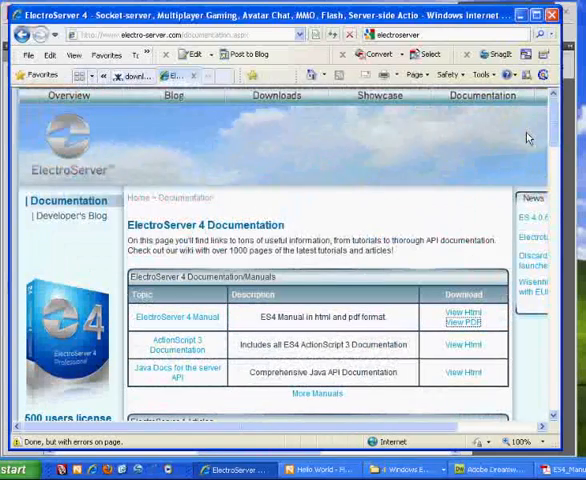
mouse_move(455, 294)
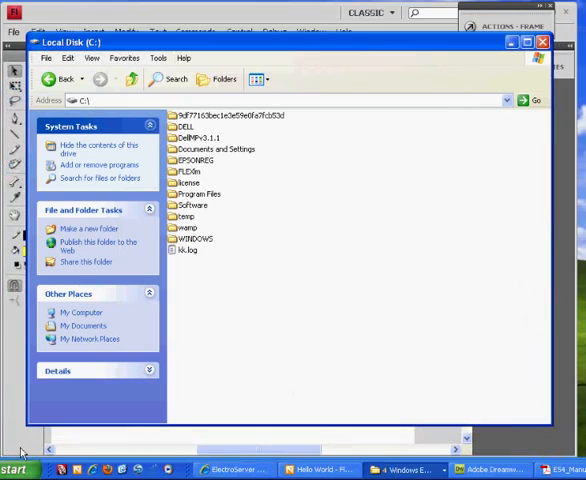
left_click(20, 470)
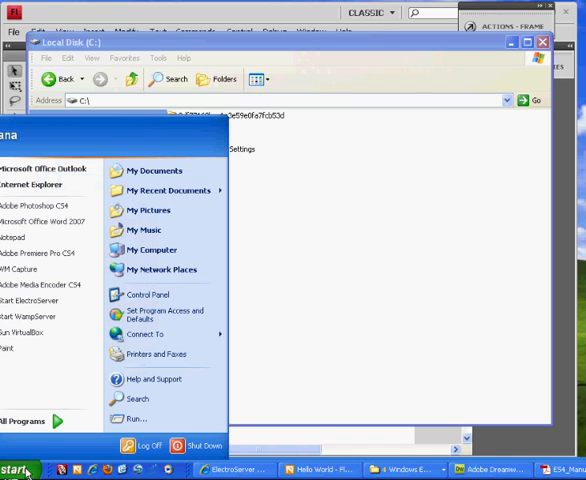
left_click(22, 421)
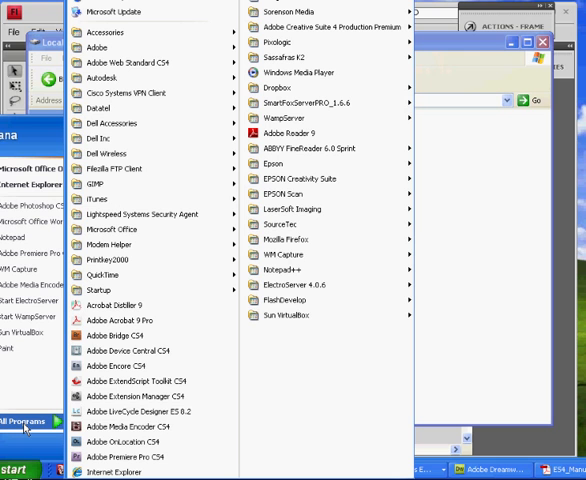
mouse_move(295, 279)
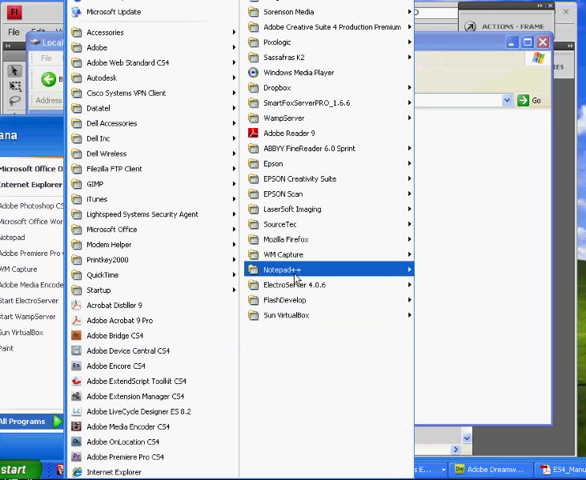
mouse_move(290, 287)
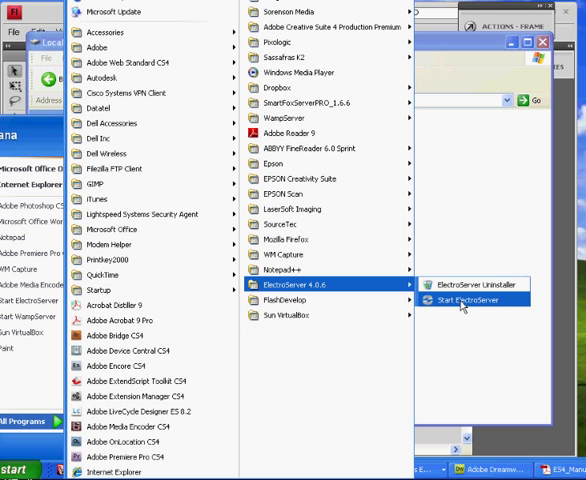
mouse_move(538, 128)
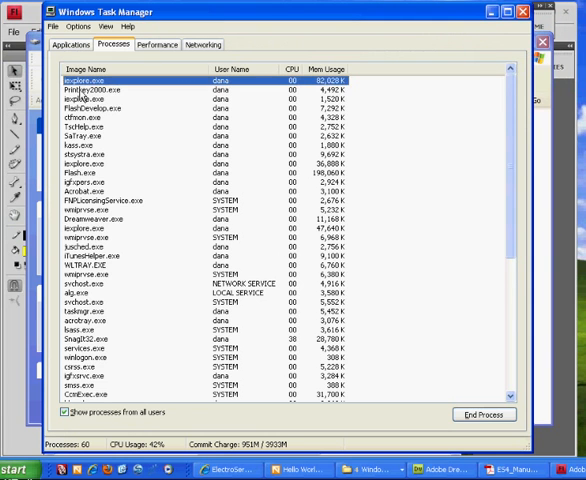
Review the Applications tab, then find ES_4_0_6_Standalone_Service.exe among running processes
left_click(70, 44)
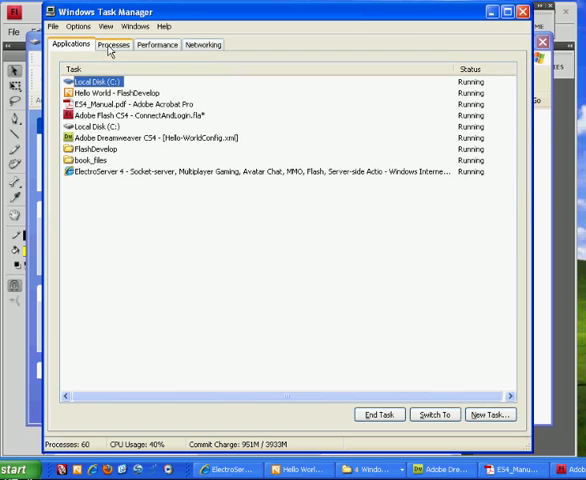
left_click(113, 45)
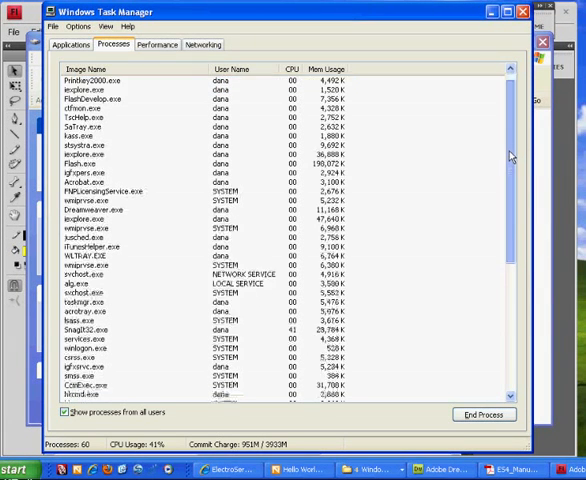
scroll("down", 3)
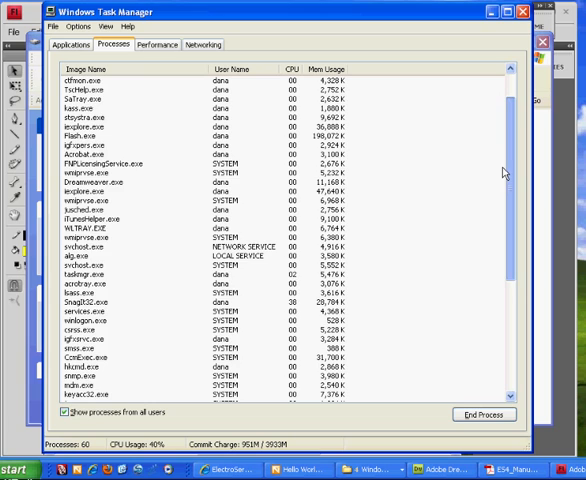
scroll("down", 3)
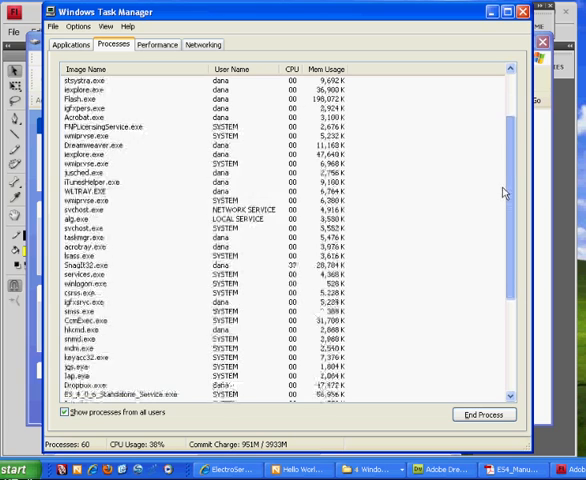
scroll("down", 3)
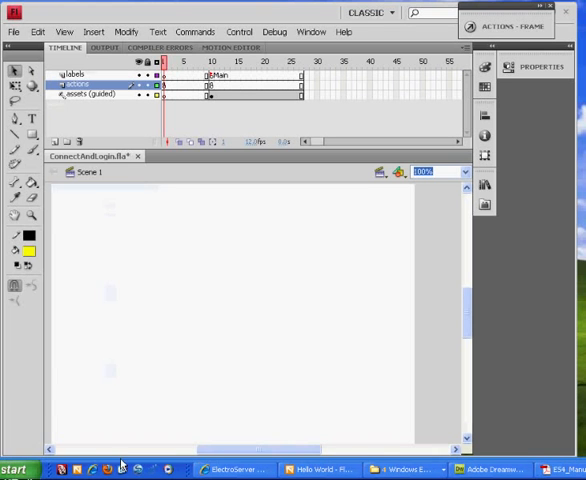
Open Windows Firewall from Control Panel, confirm it is Off and review its exceptions
left_click(18, 470)
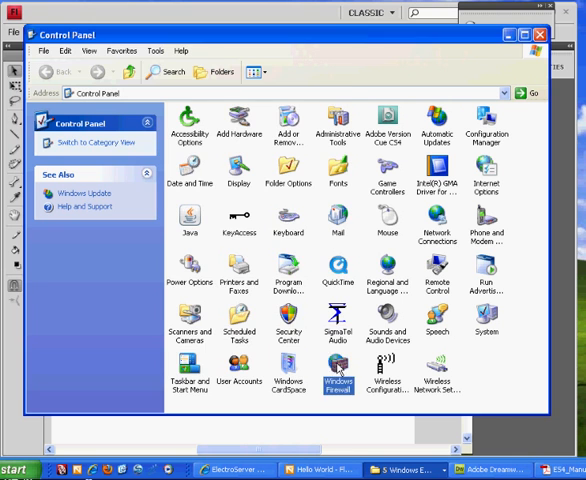
double_click(338, 378)
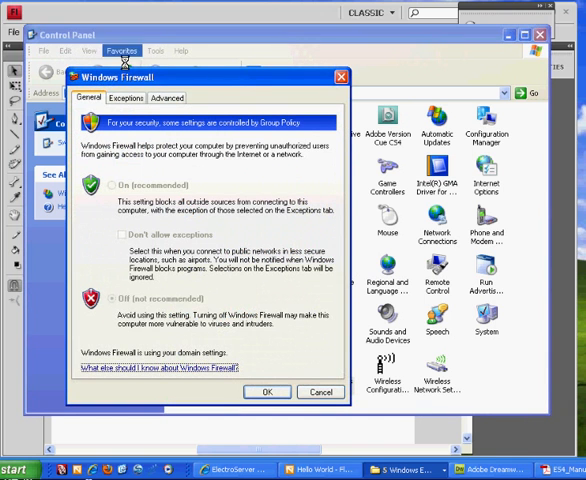
left_click(125, 98)
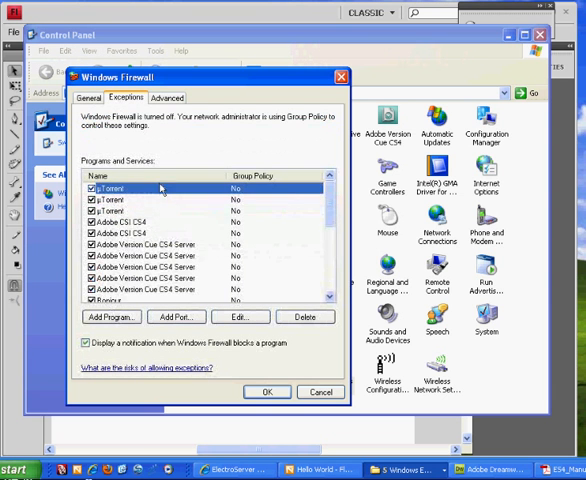
scroll("down", 3)
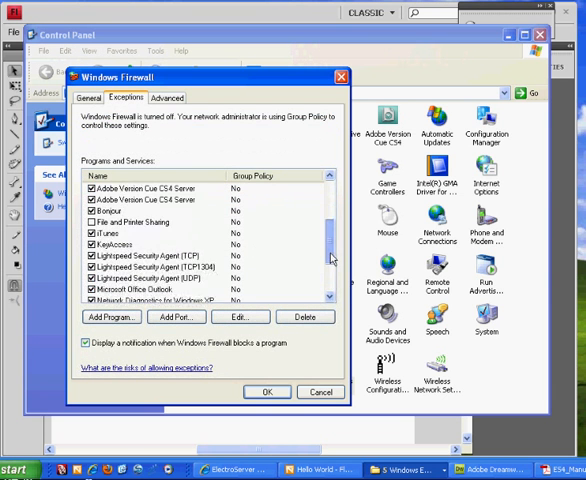
scroll("down", 3)
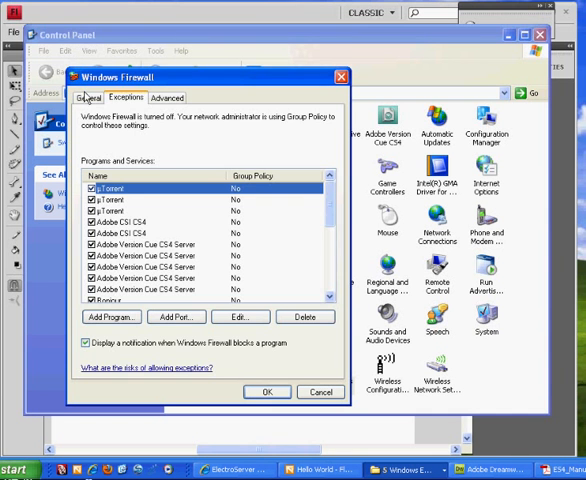
left_click(90, 98)
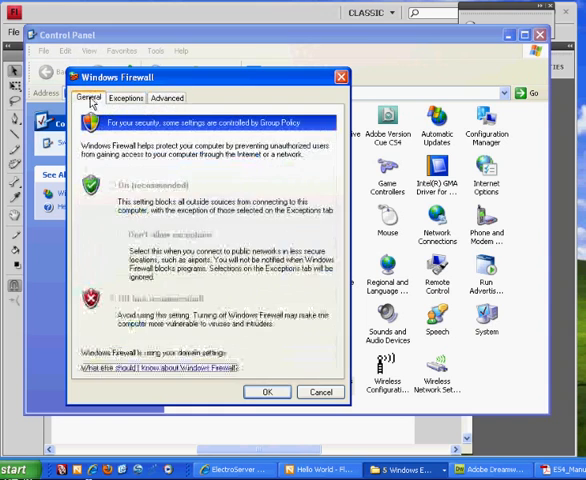
left_click(321, 391)
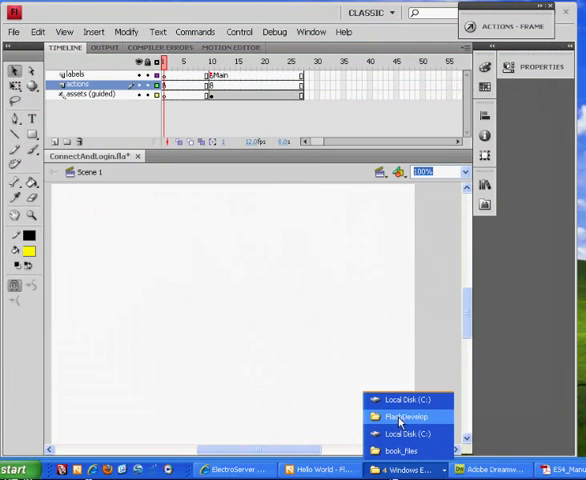
Browse C:\Program Files\ElectroServer_4_0_6 down to its api\client folder
left_click(403, 399)
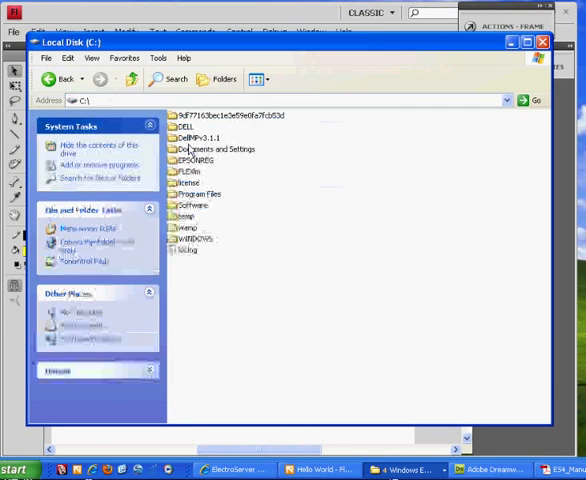
left_click(195, 194)
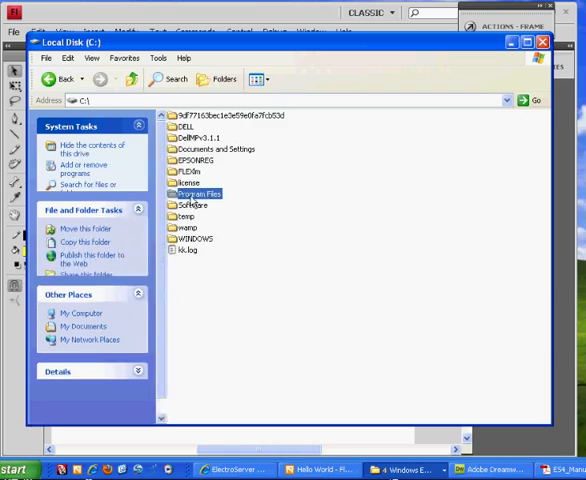
double_click(192, 194)
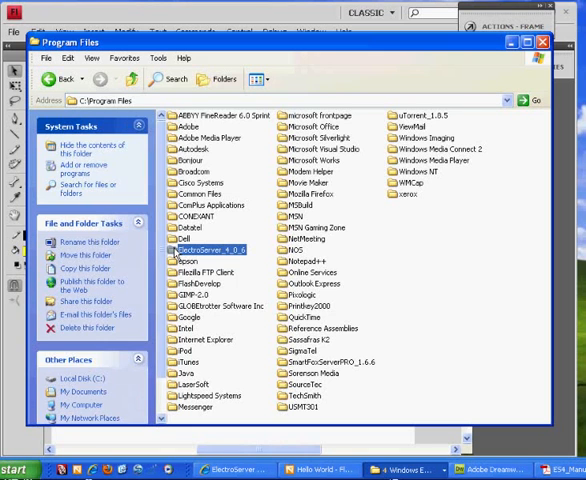
double_click(204, 245)
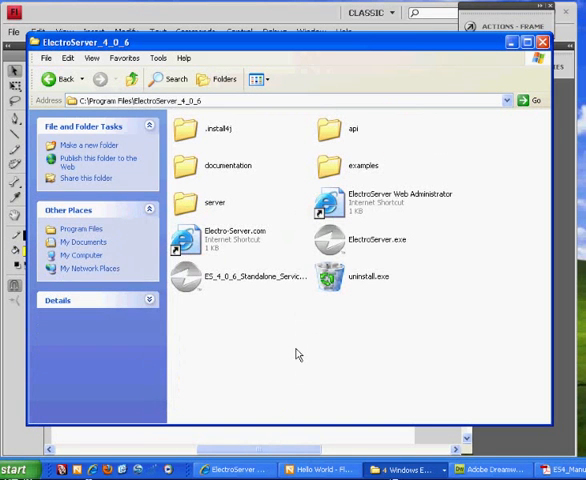
mouse_move(308, 362)
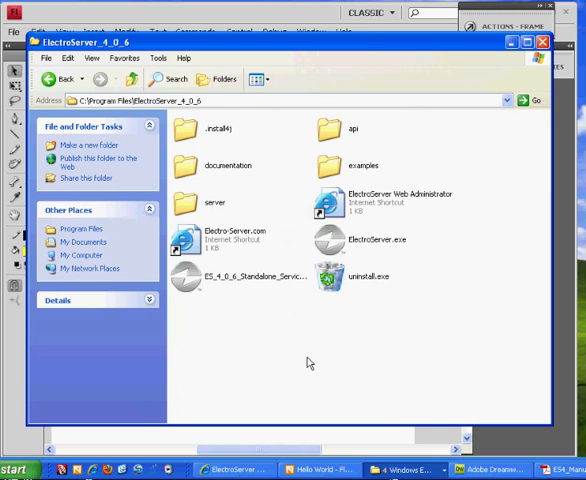
mouse_move(258, 266)
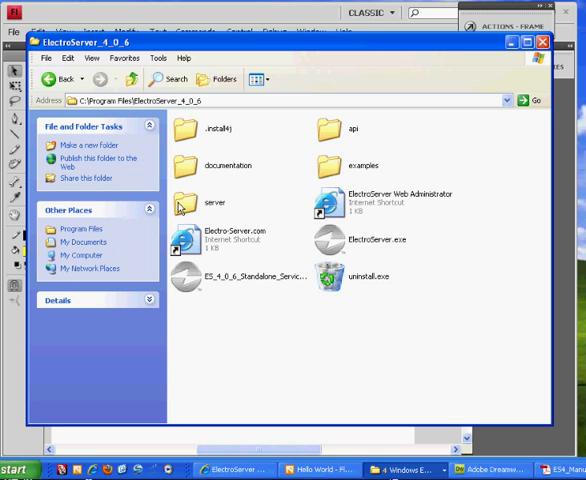
mouse_move(335, 131)
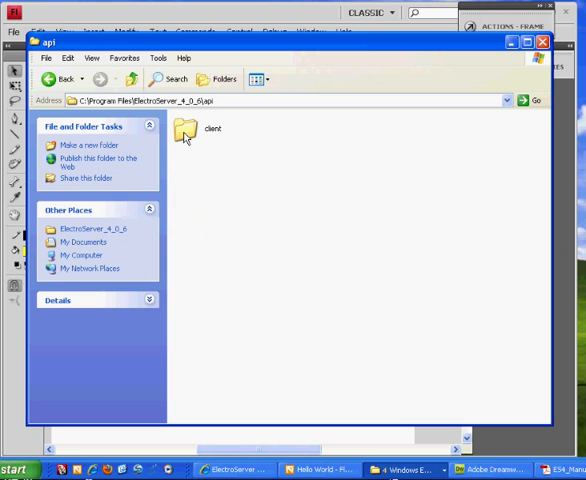
double_click(183, 133)
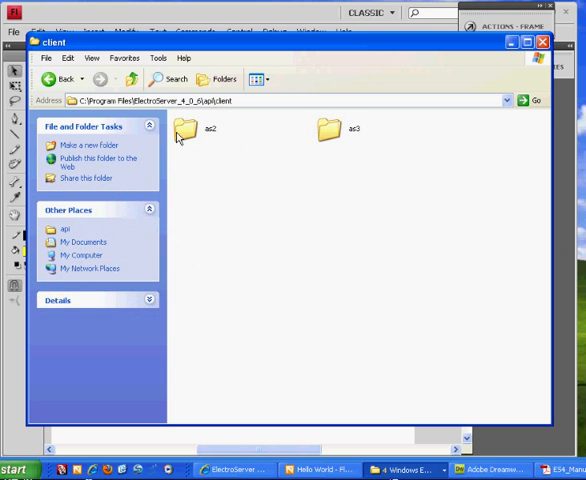
mouse_move(180, 130)
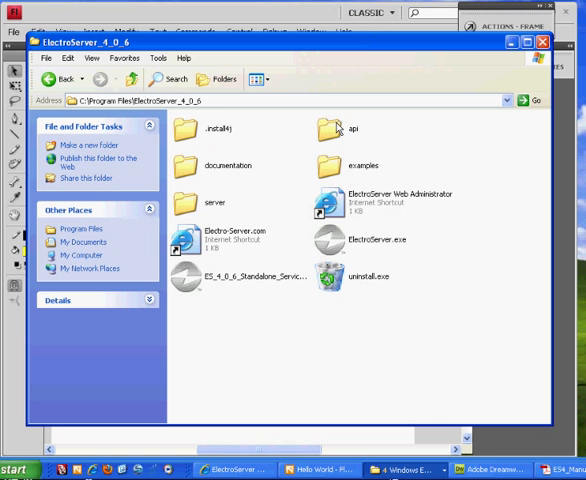
mouse_move(334, 131)
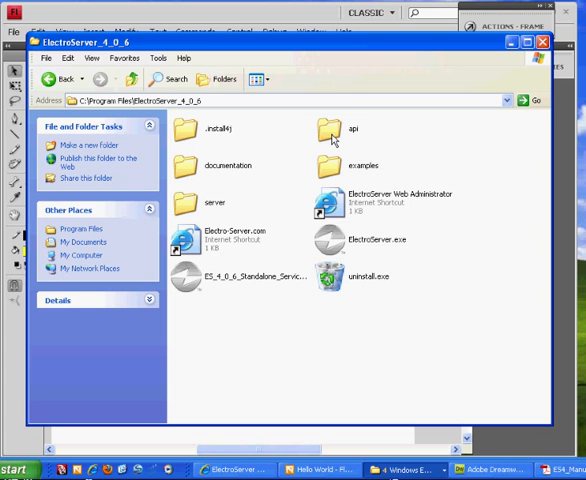
mouse_move(344, 140)
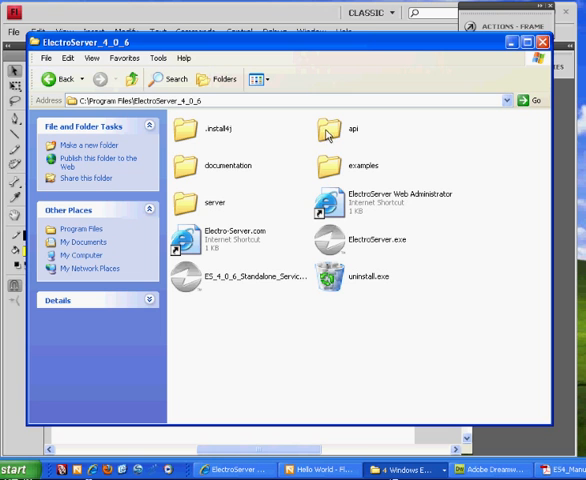
mouse_move(340, 158)
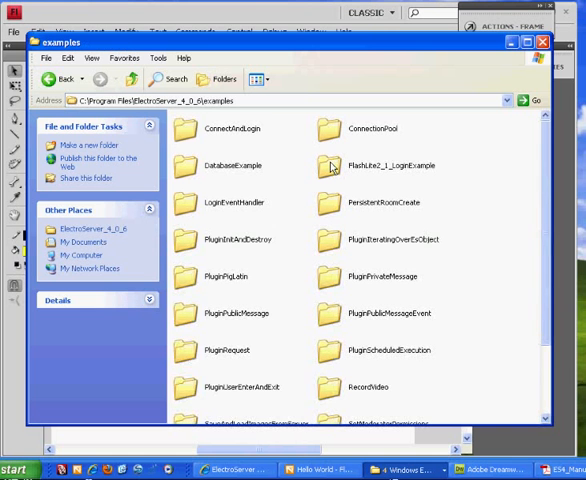
mouse_move(445, 265)
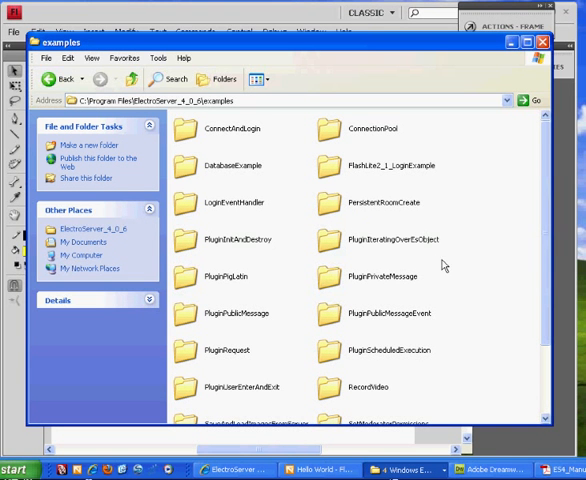
Open the ConnectAndLogin example folder, then return to the examples folder
scroll("down", 3)
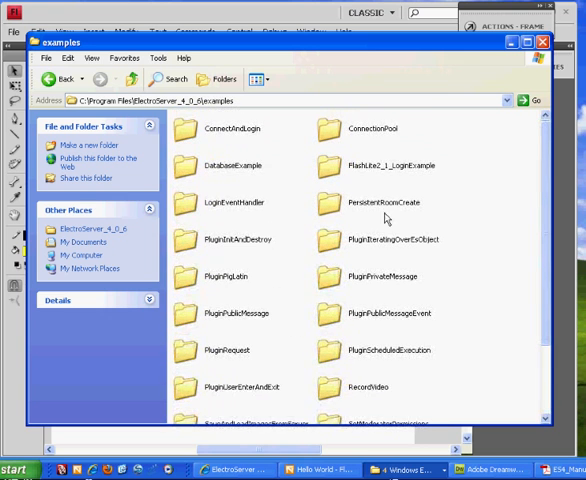
double_click(230, 132)
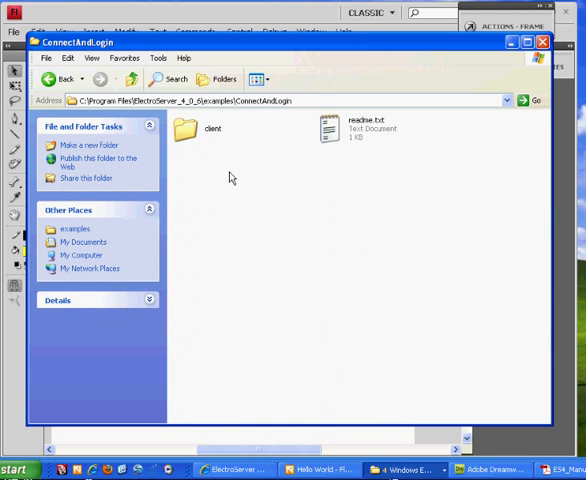
left_click(63, 79)
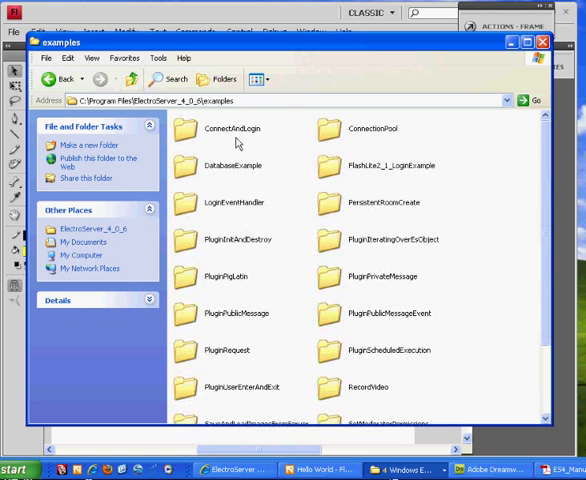
mouse_move(378, 320)
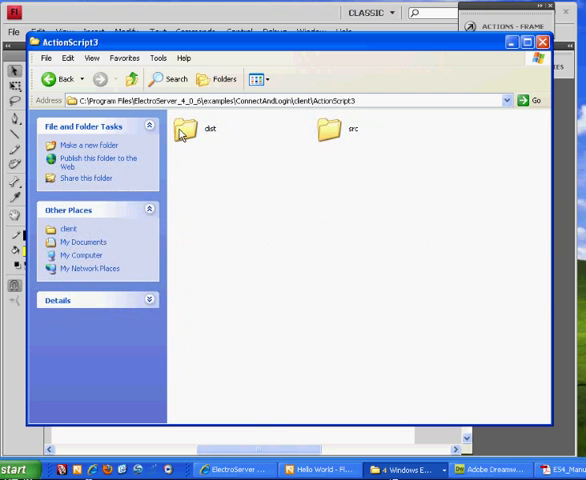
mouse_move(227, 154)
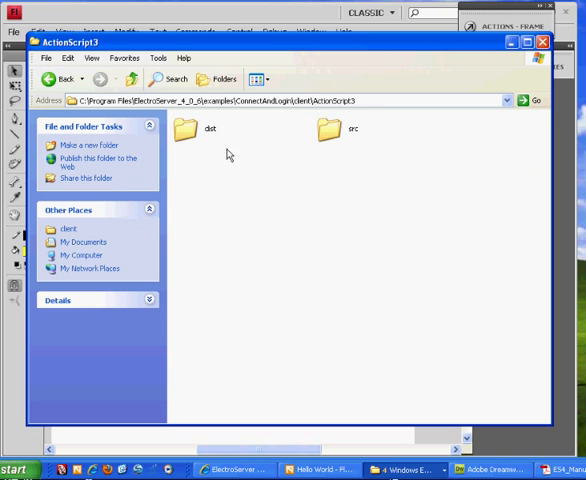
Look into src, then select Example.swf and AC_RunActiveContent.js in dist
double_click(352, 128)
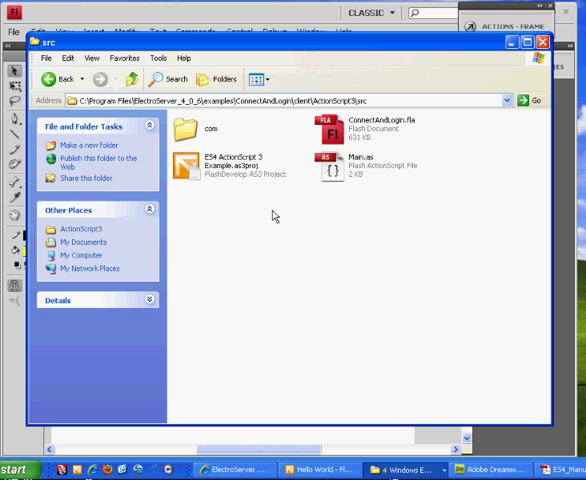
mouse_move(345, 137)
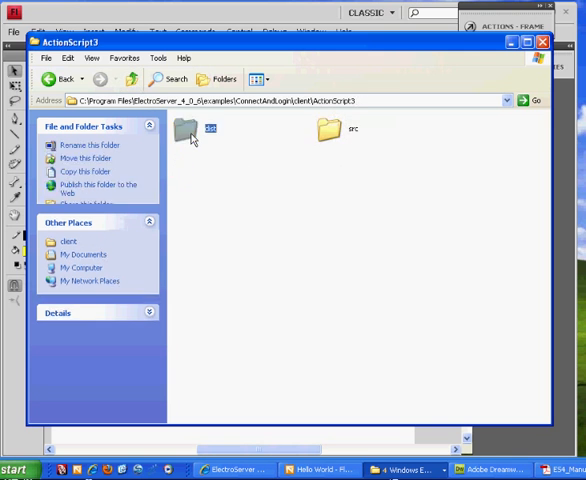
double_click(185, 130)
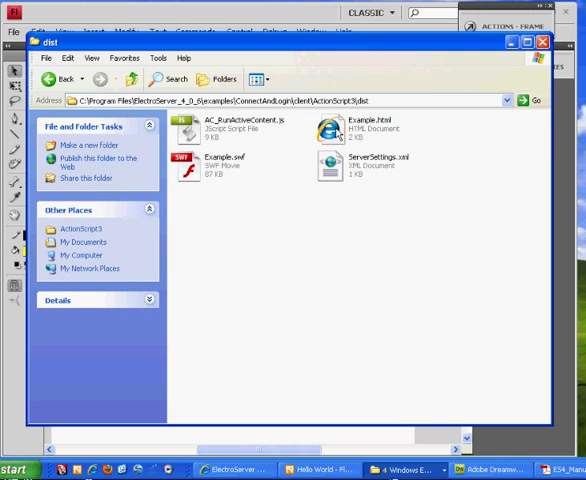
left_click(362, 125)
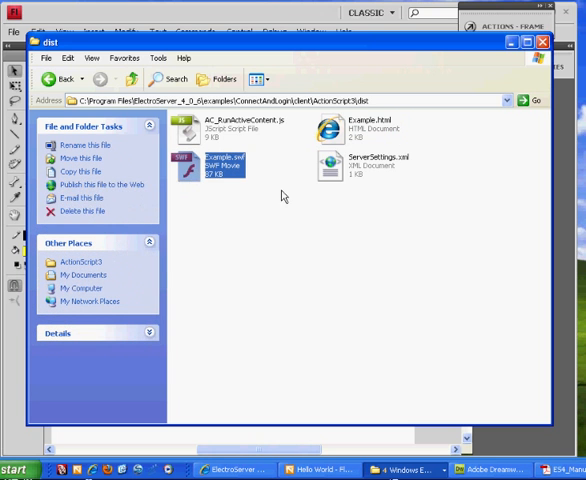
left_click(331, 165)
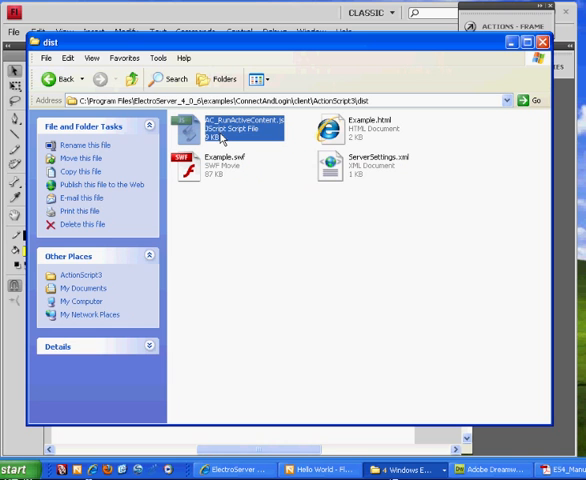
mouse_move(265, 231)
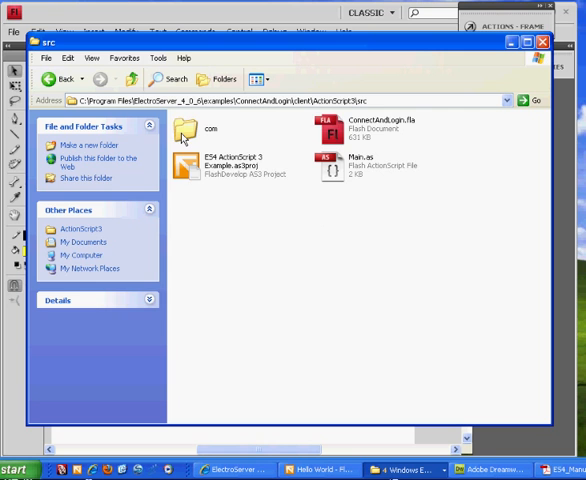
Open the com library package, then go back to dist and up to ActionScript3
double_click(188, 125)
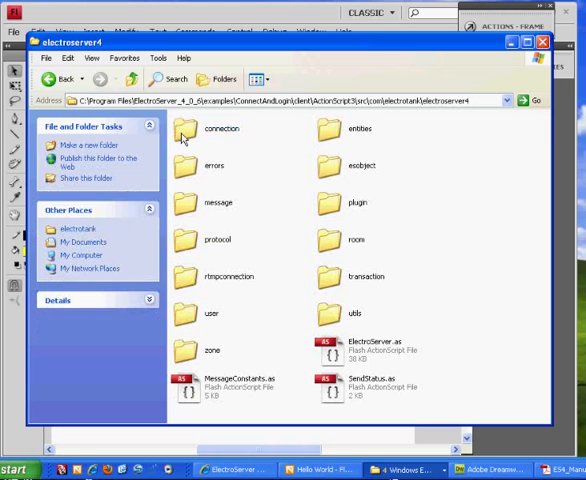
mouse_move(385, 337)
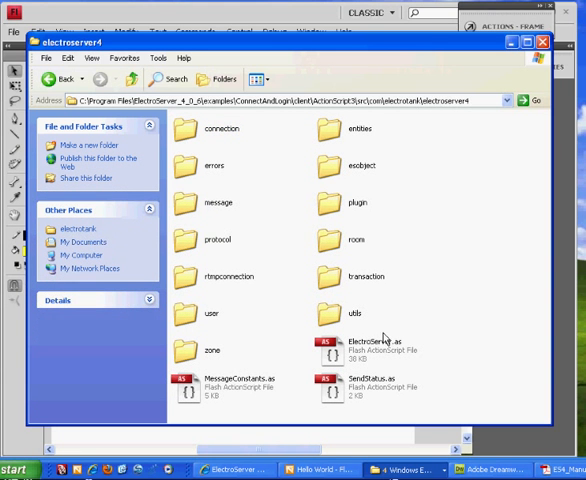
mouse_move(203, 218)
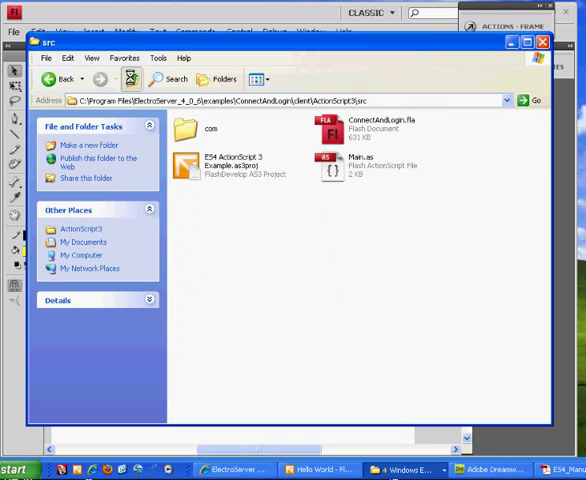
left_click(52, 79)
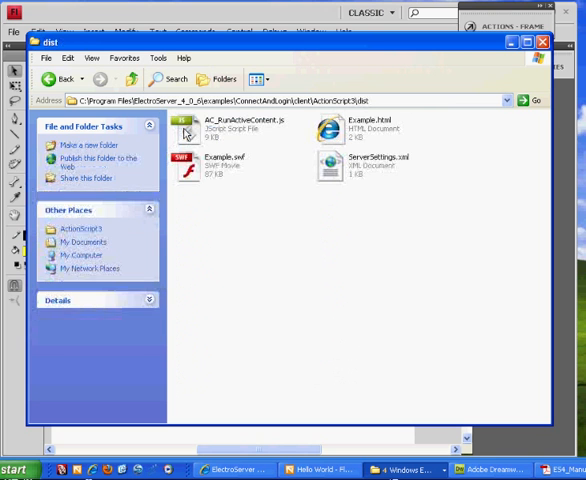
left_click(131, 79)
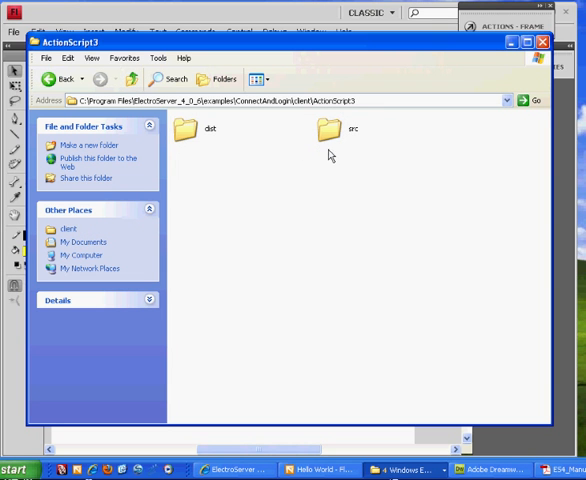
Open the src folder holding ConnectAndLogin.fla
double_click(351, 127)
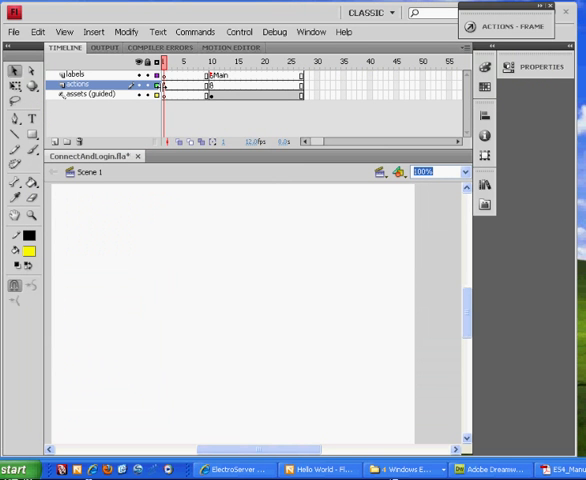
mouse_move(198, 280)
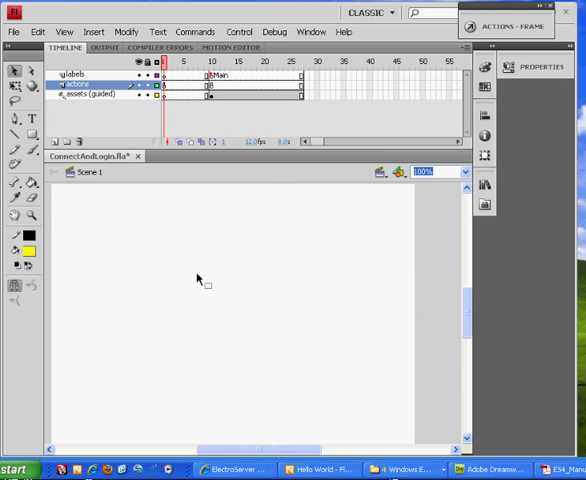
mouse_move(184, 250)
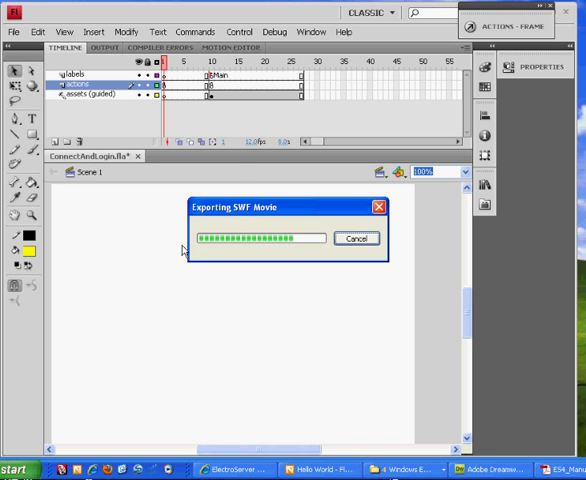
mouse_move(237, 173)
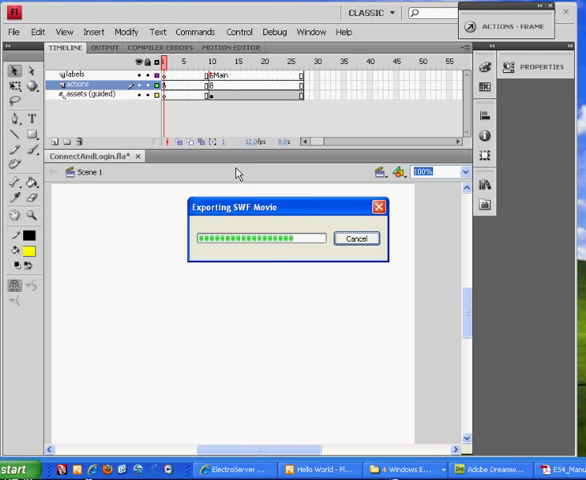
mouse_move(307, 210)
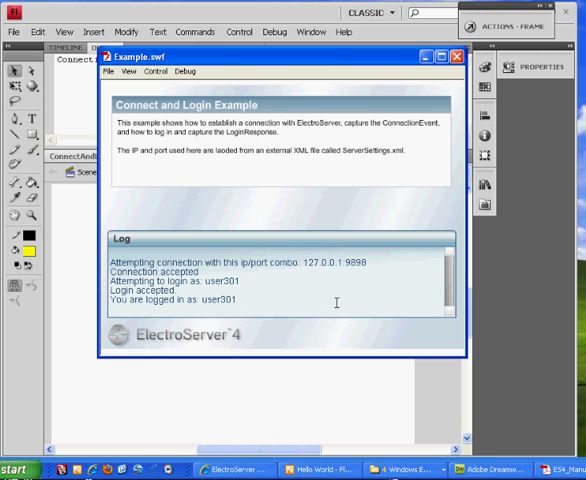
Let the test movie log in as user301, then close its window
double_click(155, 271)
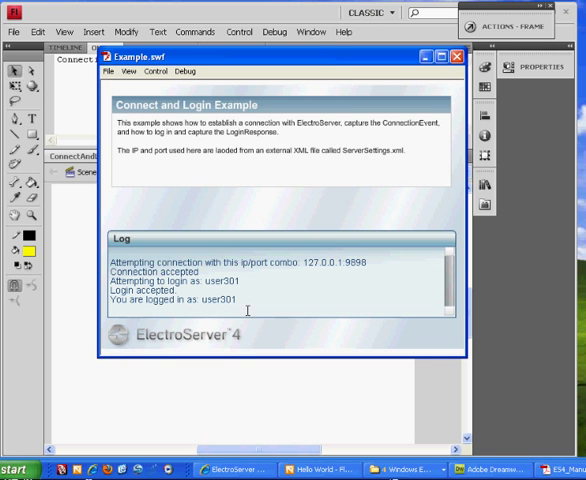
mouse_move(352, 75)
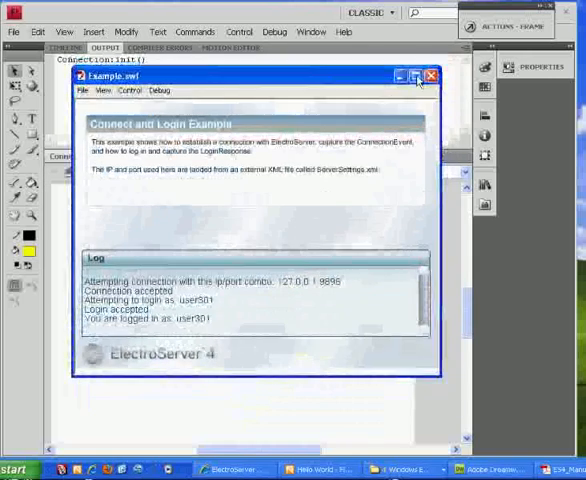
mouse_move(429, 76)
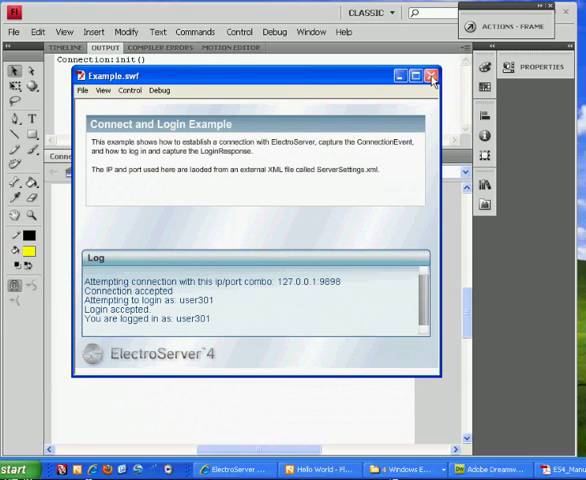
left_click(432, 76)
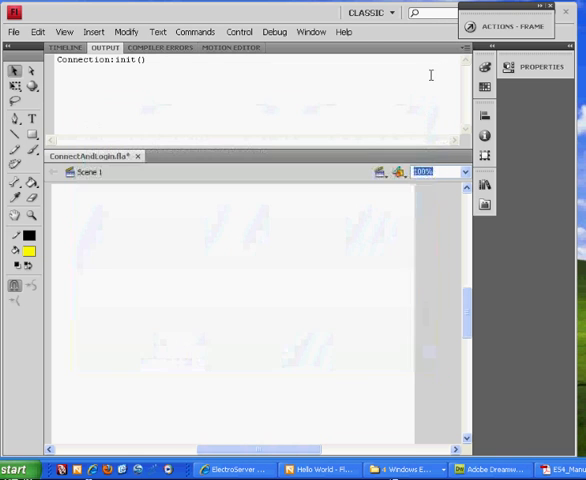